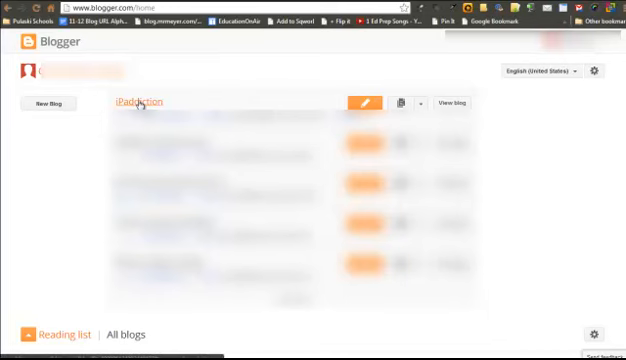
Open the iPaddiction blog from the dashboard and go to its Layout page.
{"action": "left_click", "coordinate": [145, 101]}
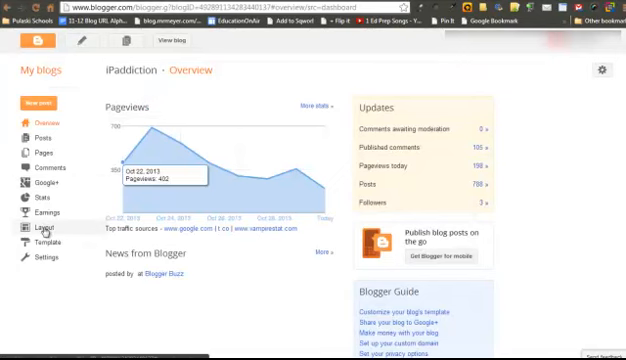
{"action": "left_click", "coordinate": [39, 229]}
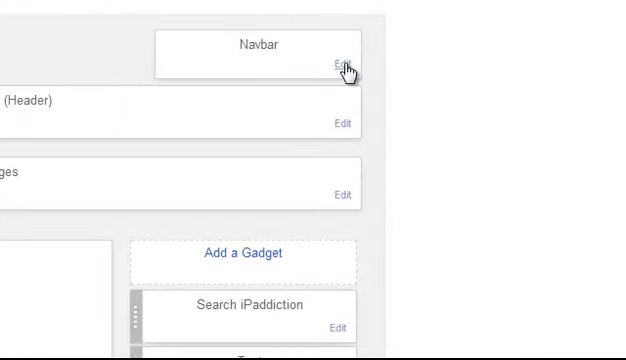
Set the Navbar gadget to Off, save, and scroll the live blog to confirm.
{"action": "left_click", "coordinate": [339, 63]}
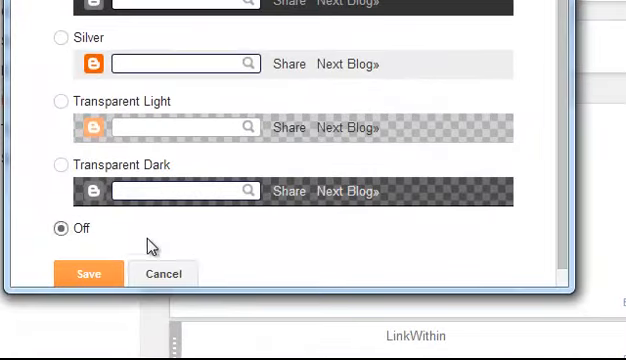
{"action": "mouse_move", "coordinate": [88, 273]}
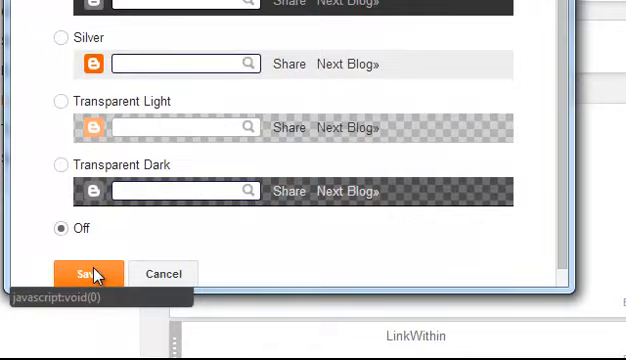
{"action": "left_click", "coordinate": [91, 273]}
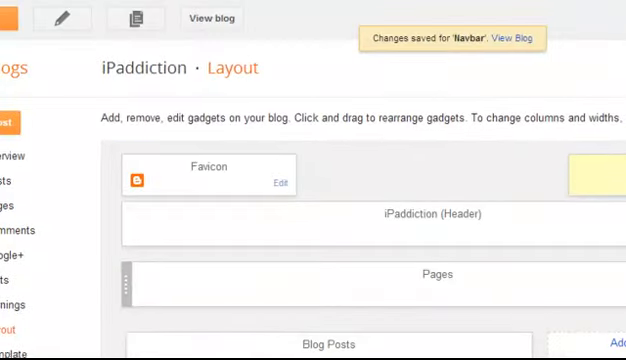
{"action": "left_click", "coordinate": [211, 17]}
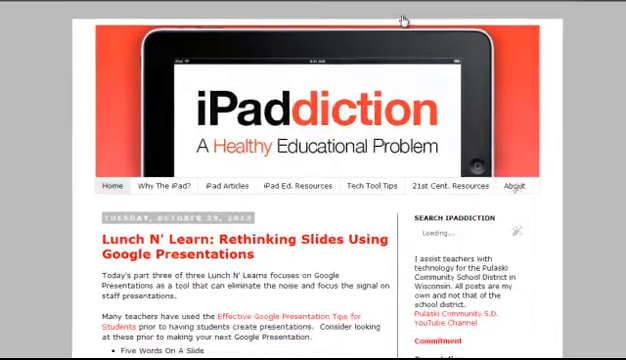
{"action": "scroll", "scroll_direction": "down", "scroll_amount": 3}
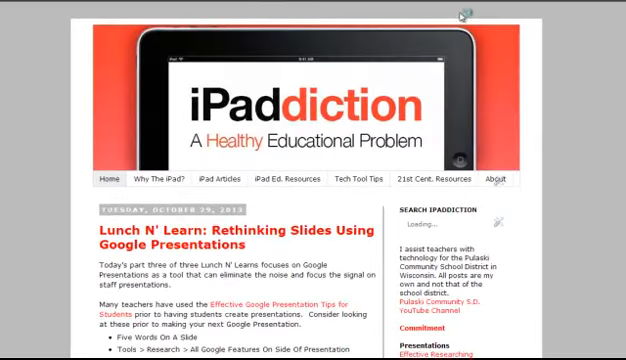